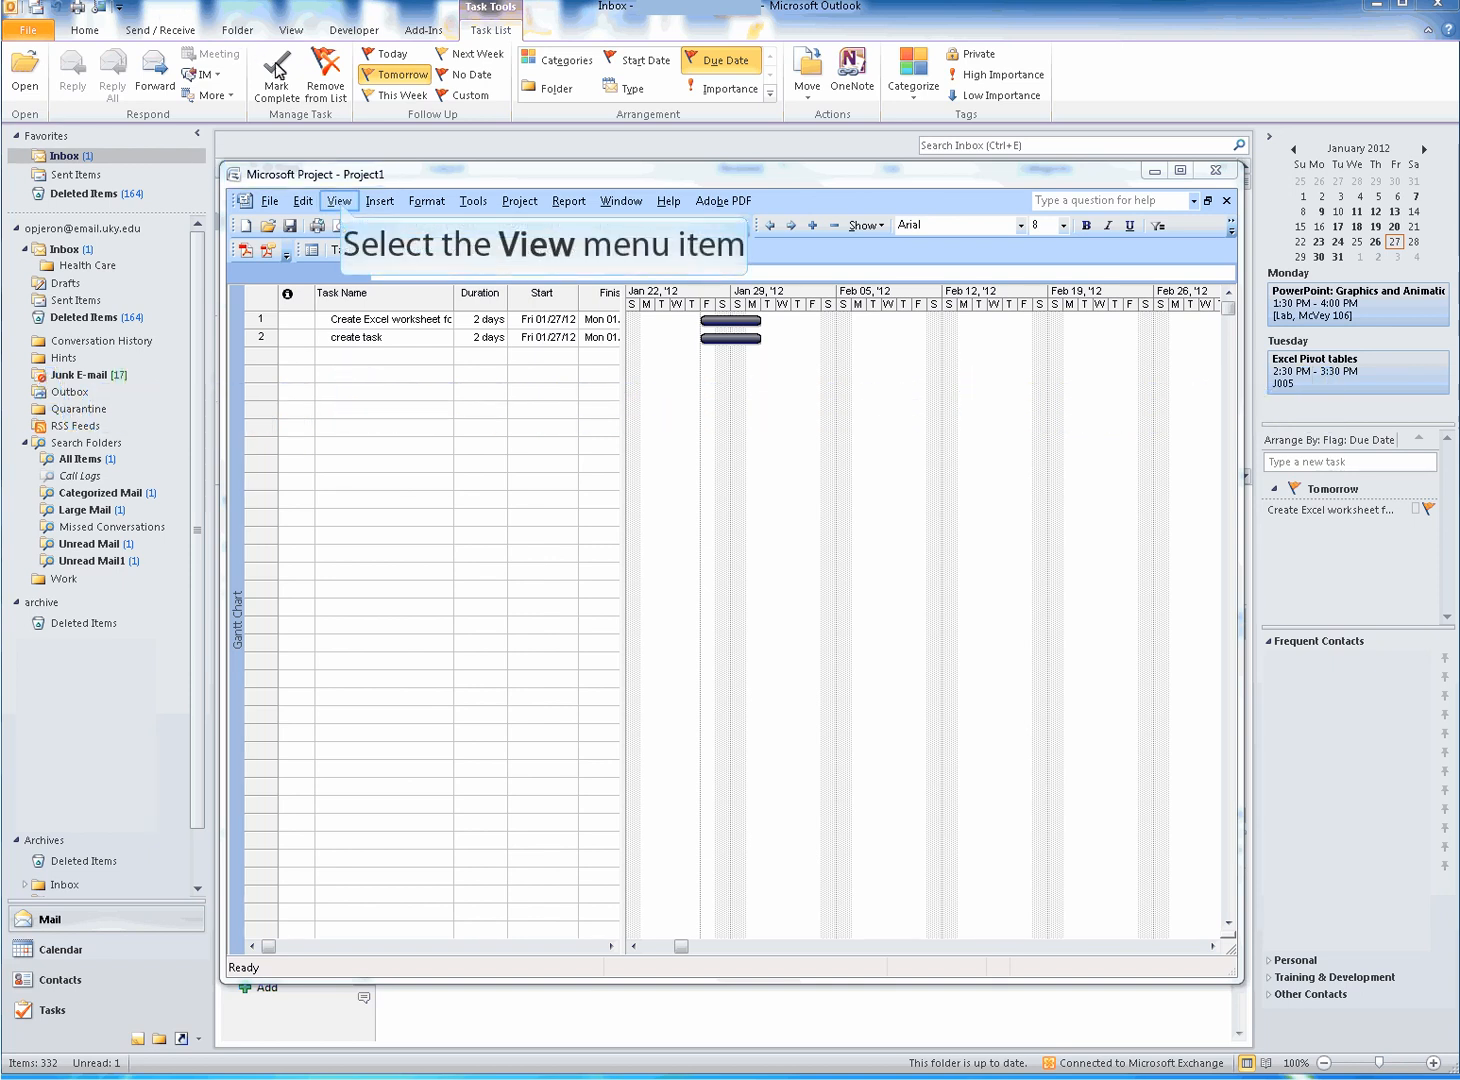
# - Switch from the Gantt Chart to the Resource Sheet view via the View menu
pyautogui.click(339, 201)
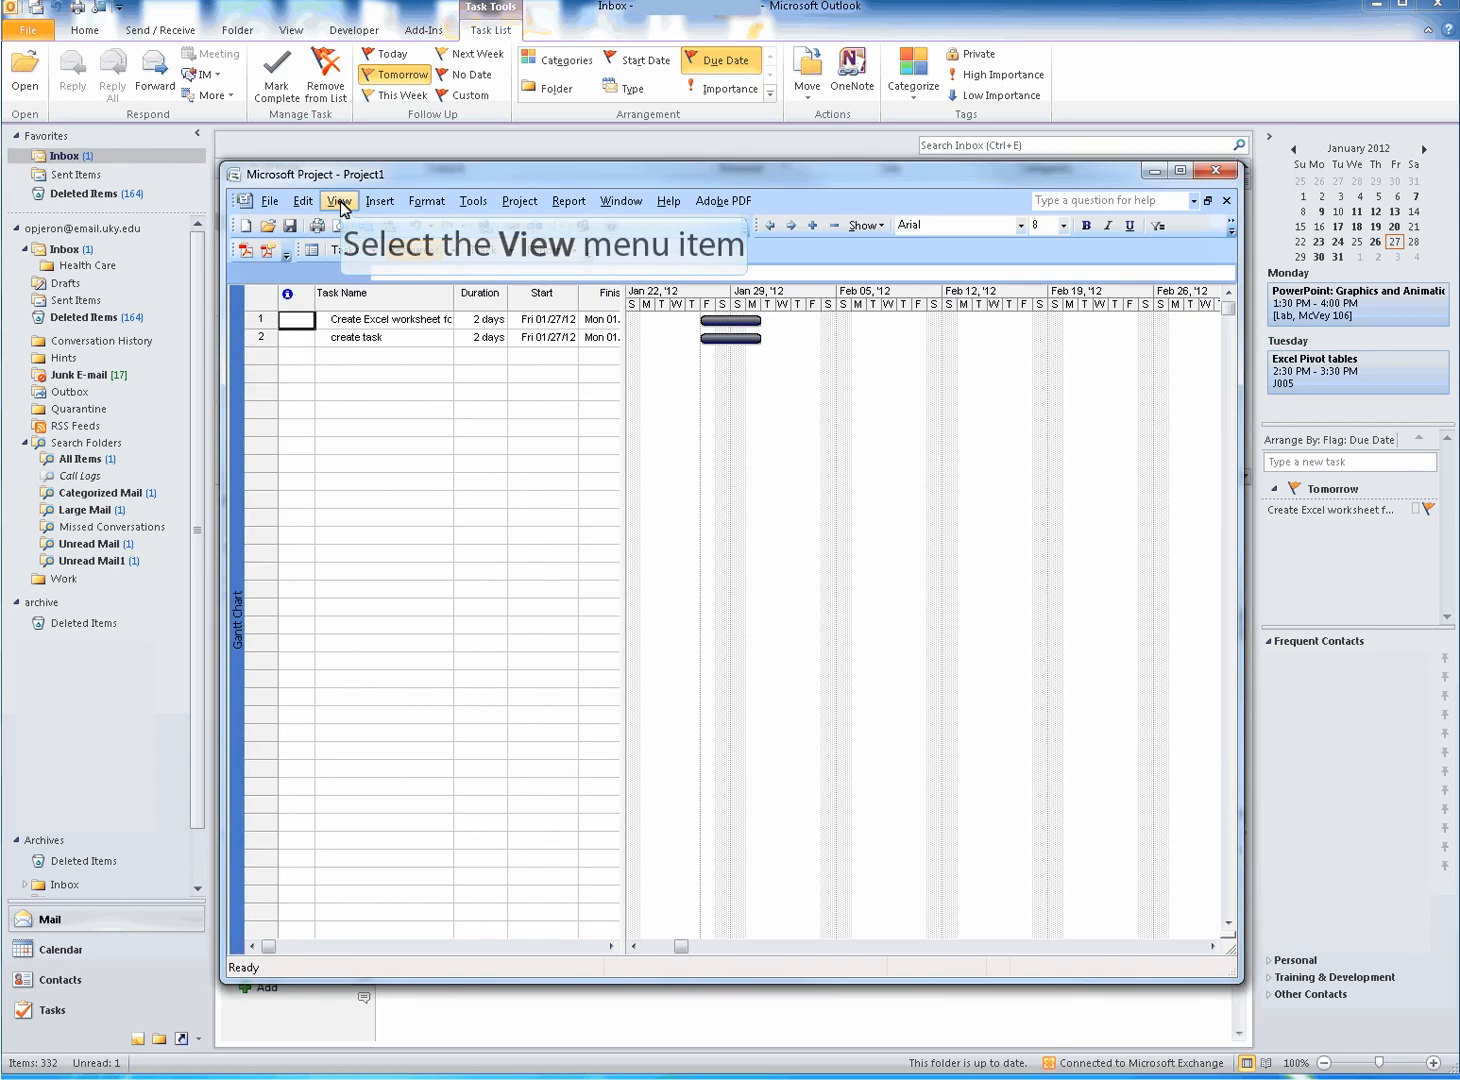
pyautogui.click(339, 201)
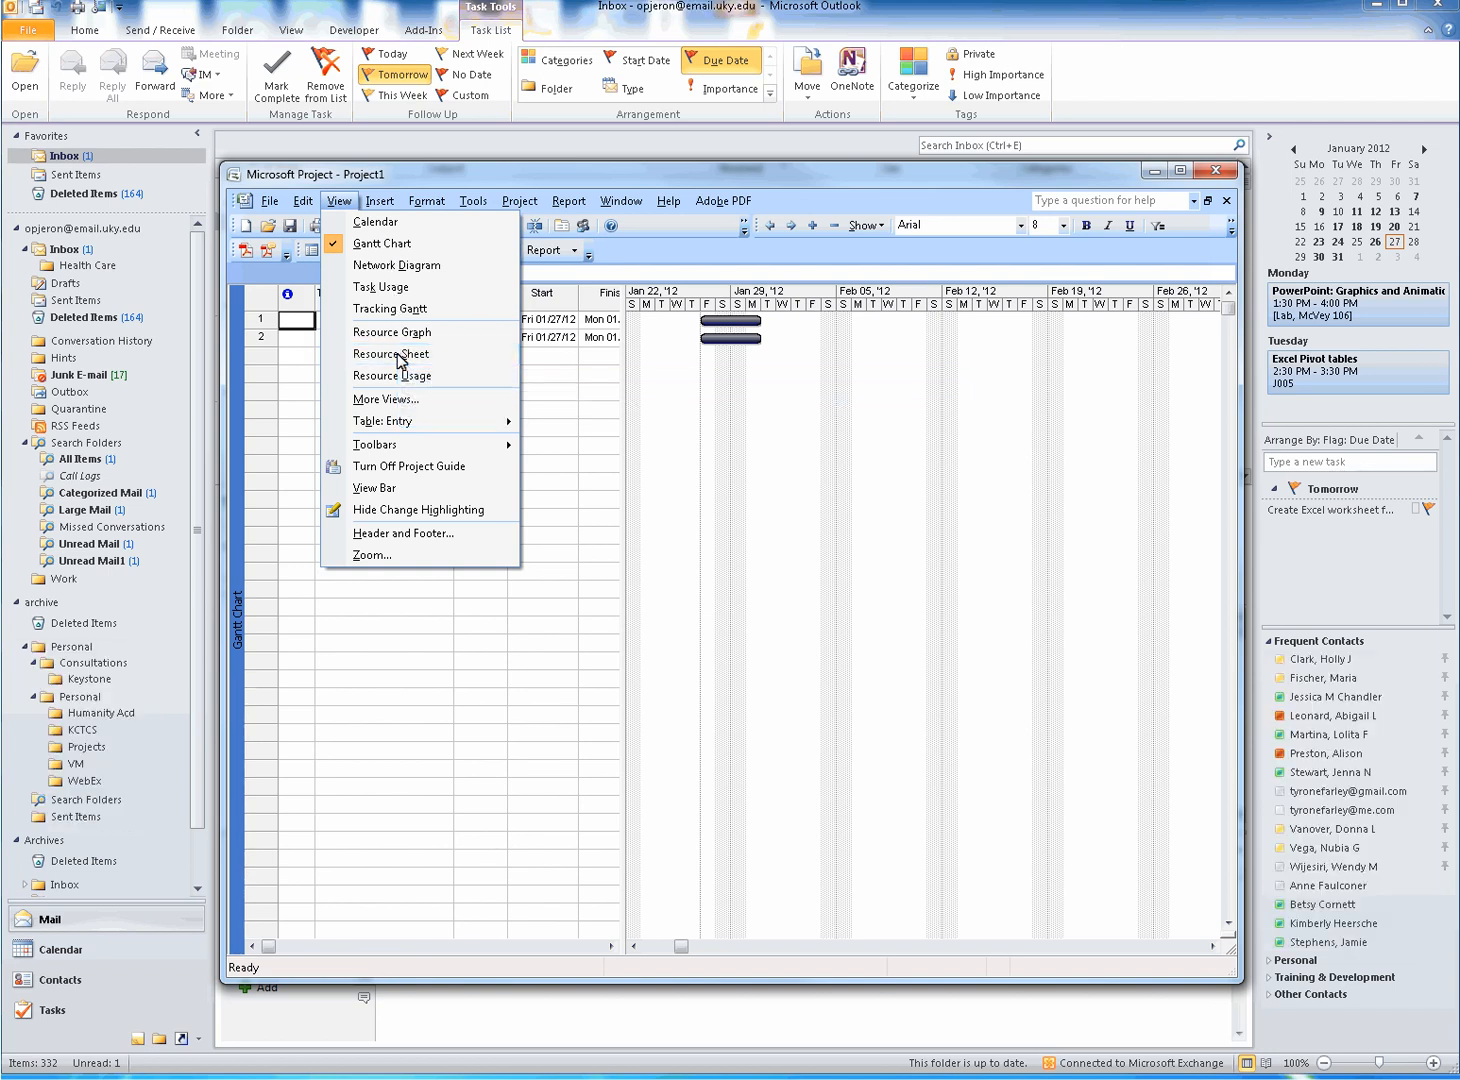
pyautogui.click(391, 353)
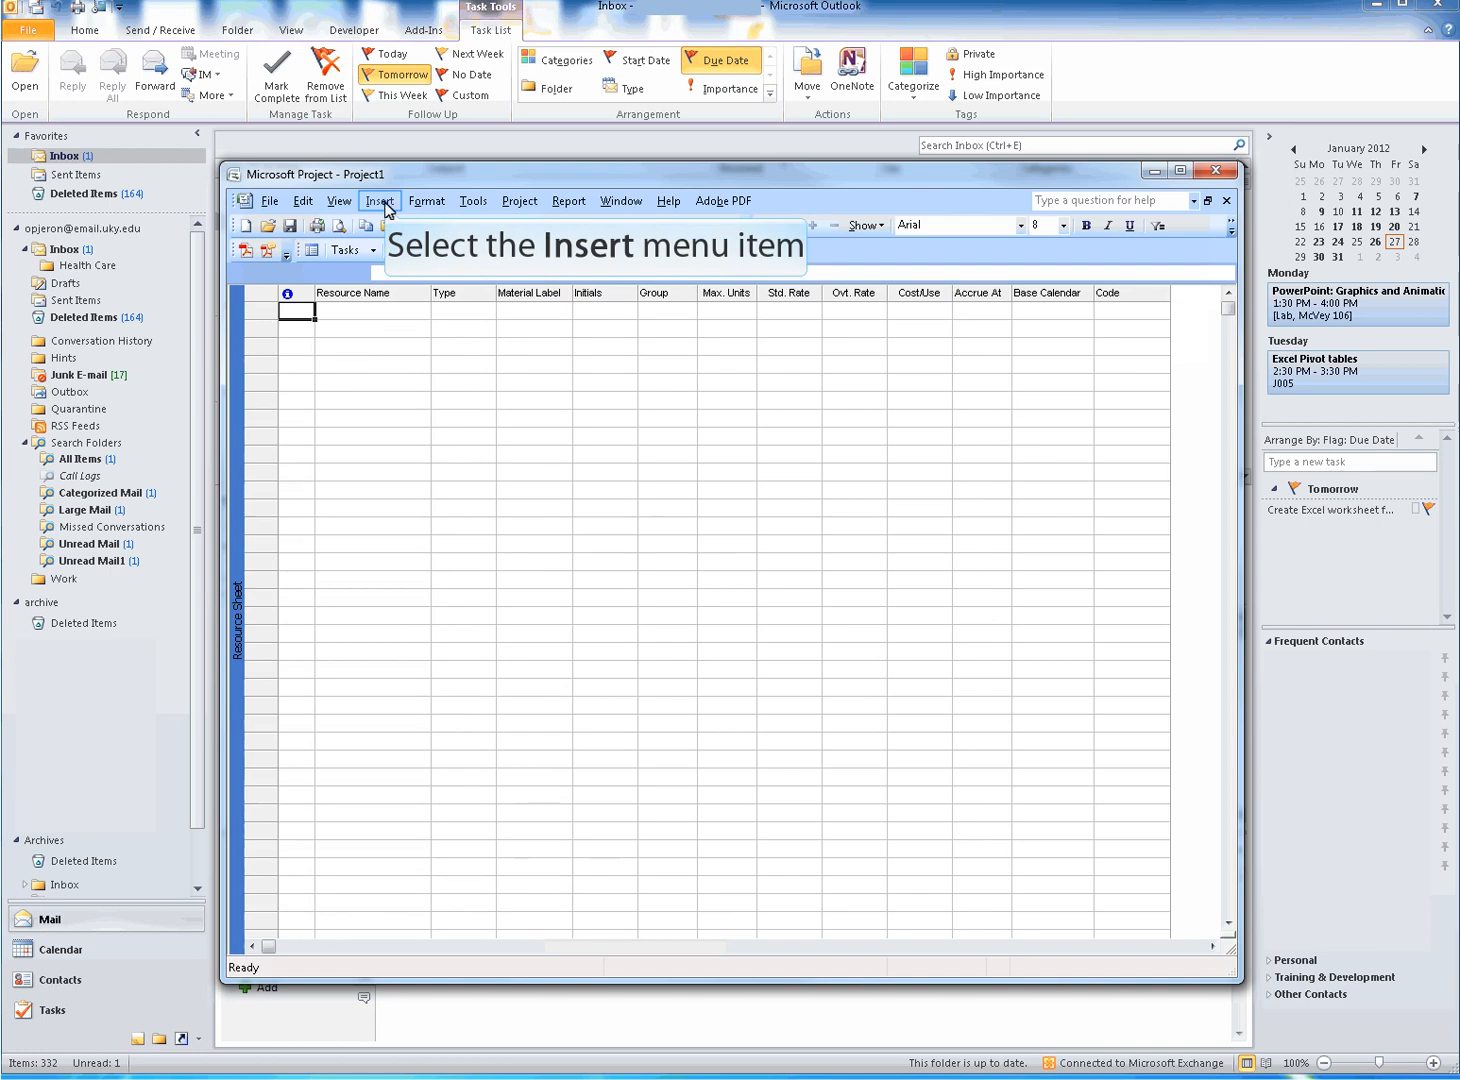
# - Open the Select Resources dialog using Insert > New Resource From > Address Book
pyautogui.click(379, 201)
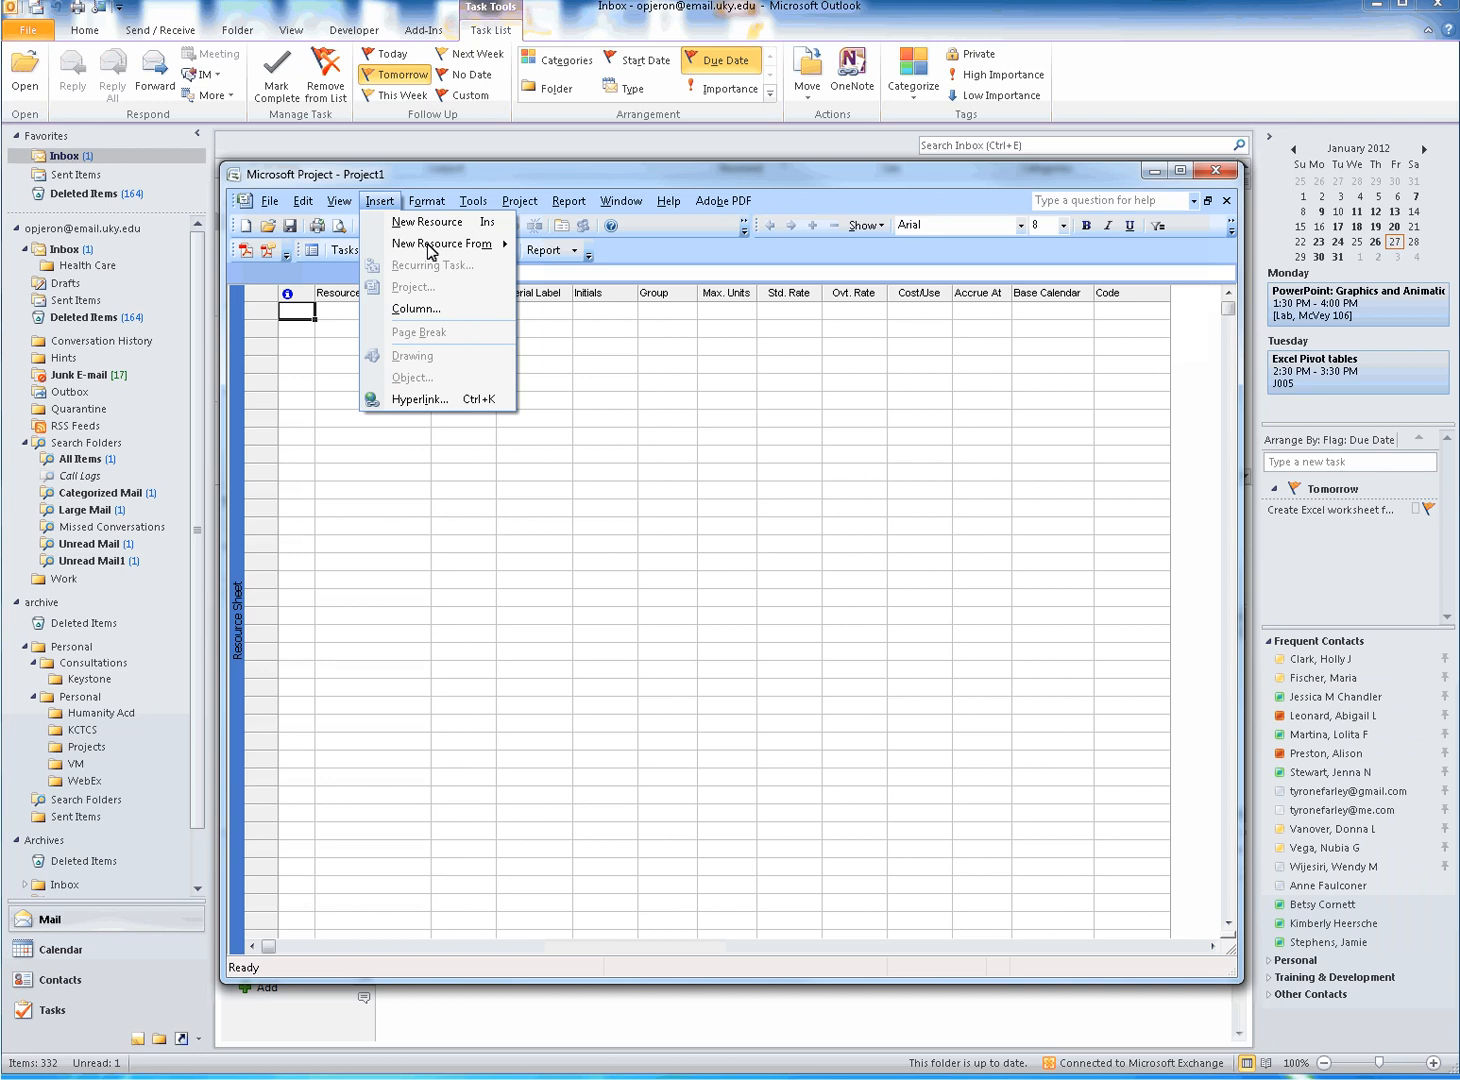
pyautogui.moveTo(440, 244)
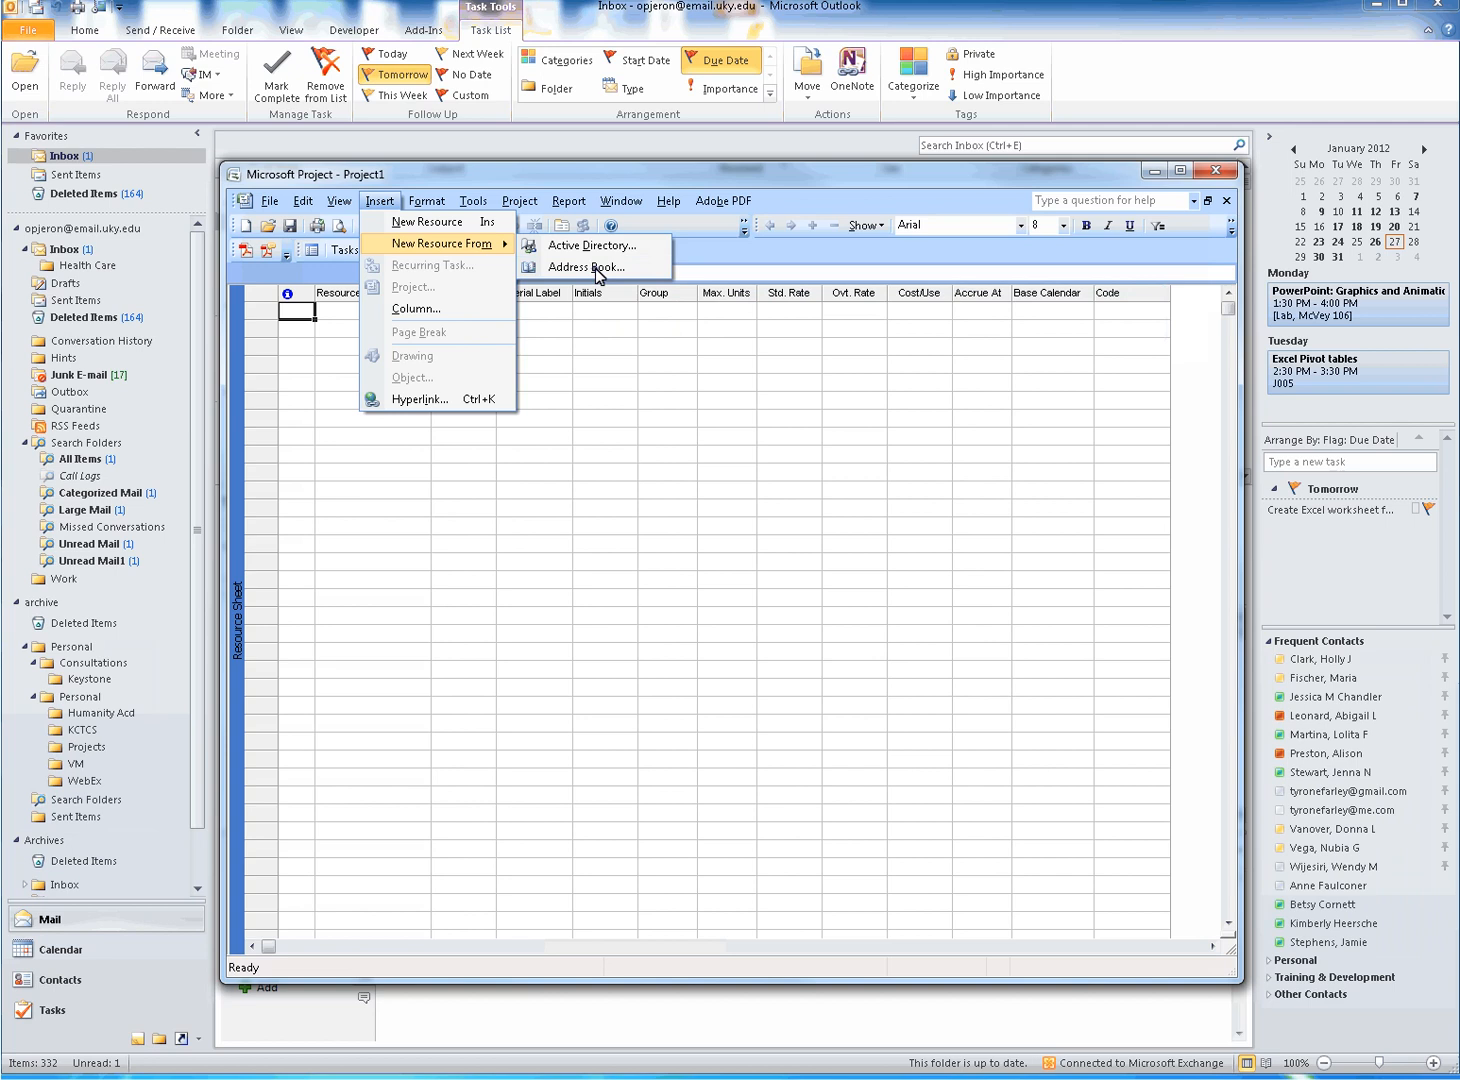
pyautogui.click(585, 266)
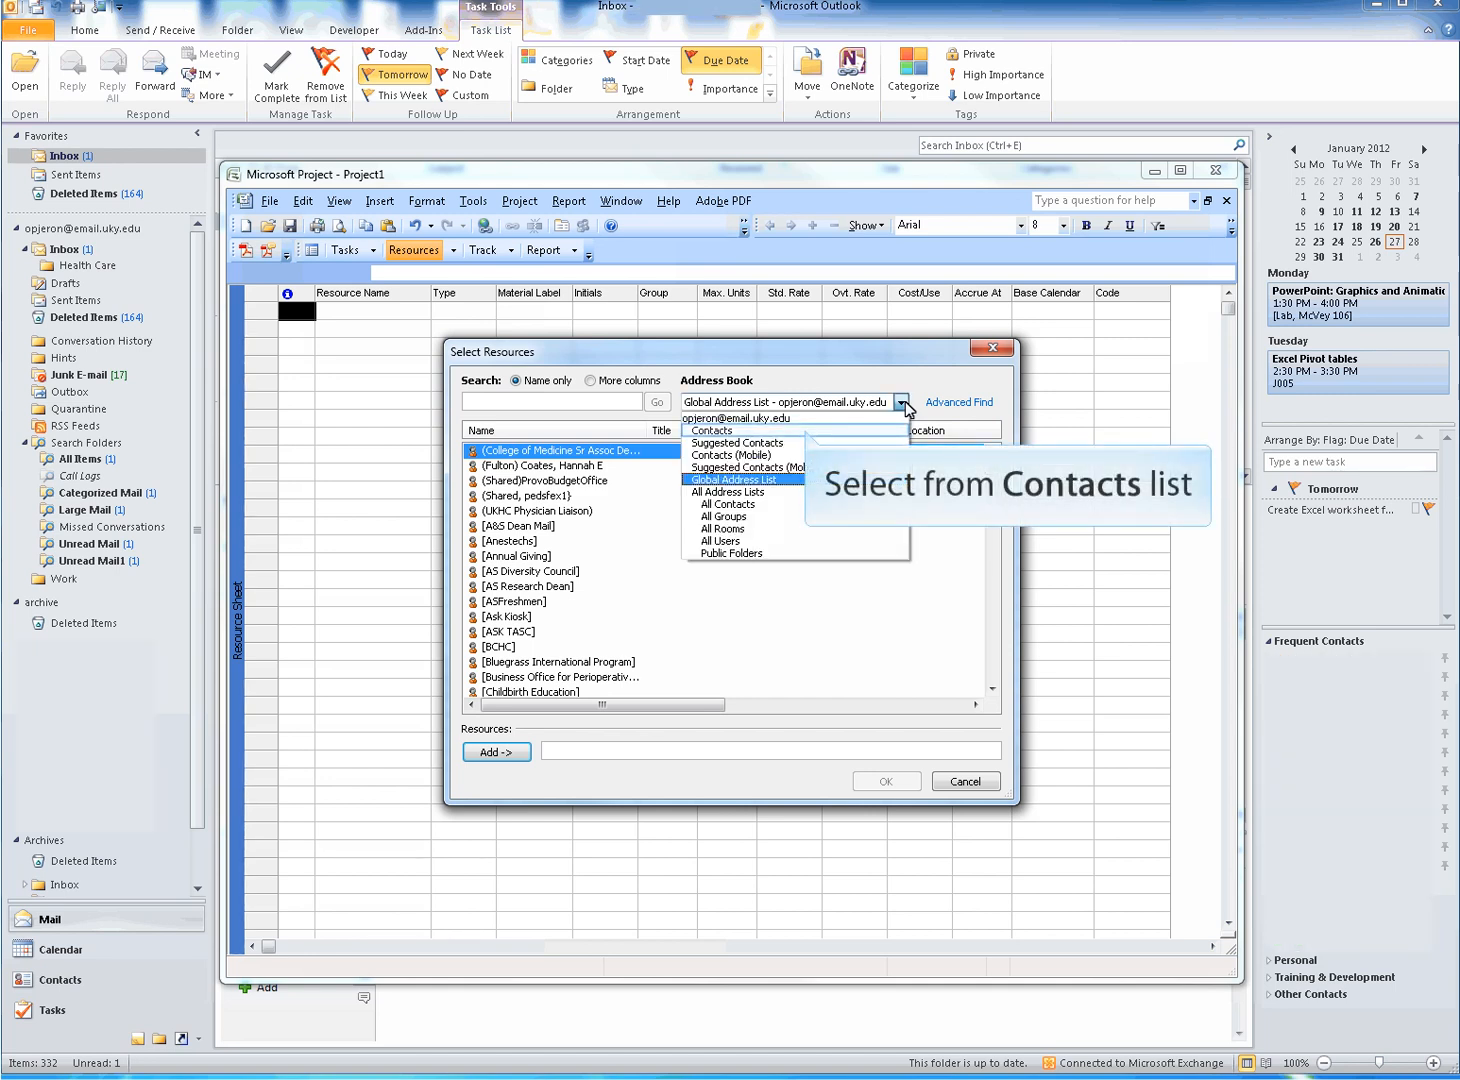
# - Choose Contacts instead of the Global Address List in the Select Resources dialog
pyautogui.click(710, 429)
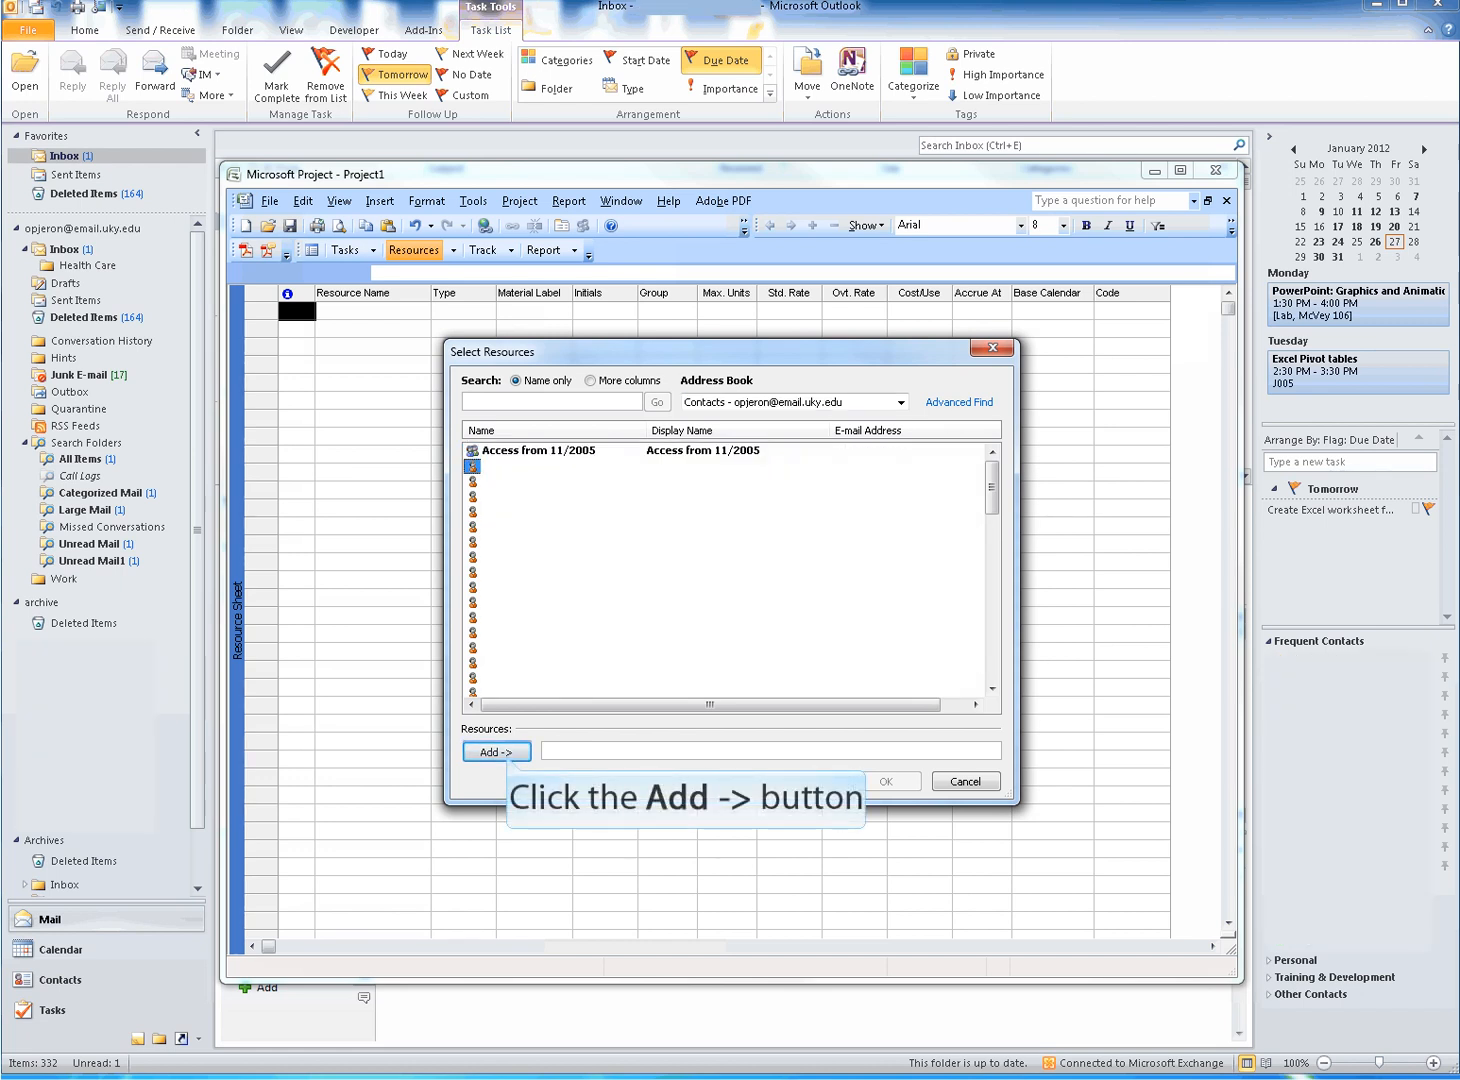
# - Add the five selected contacts and confirm to insert them as work resources
pyautogui.click(495, 744)
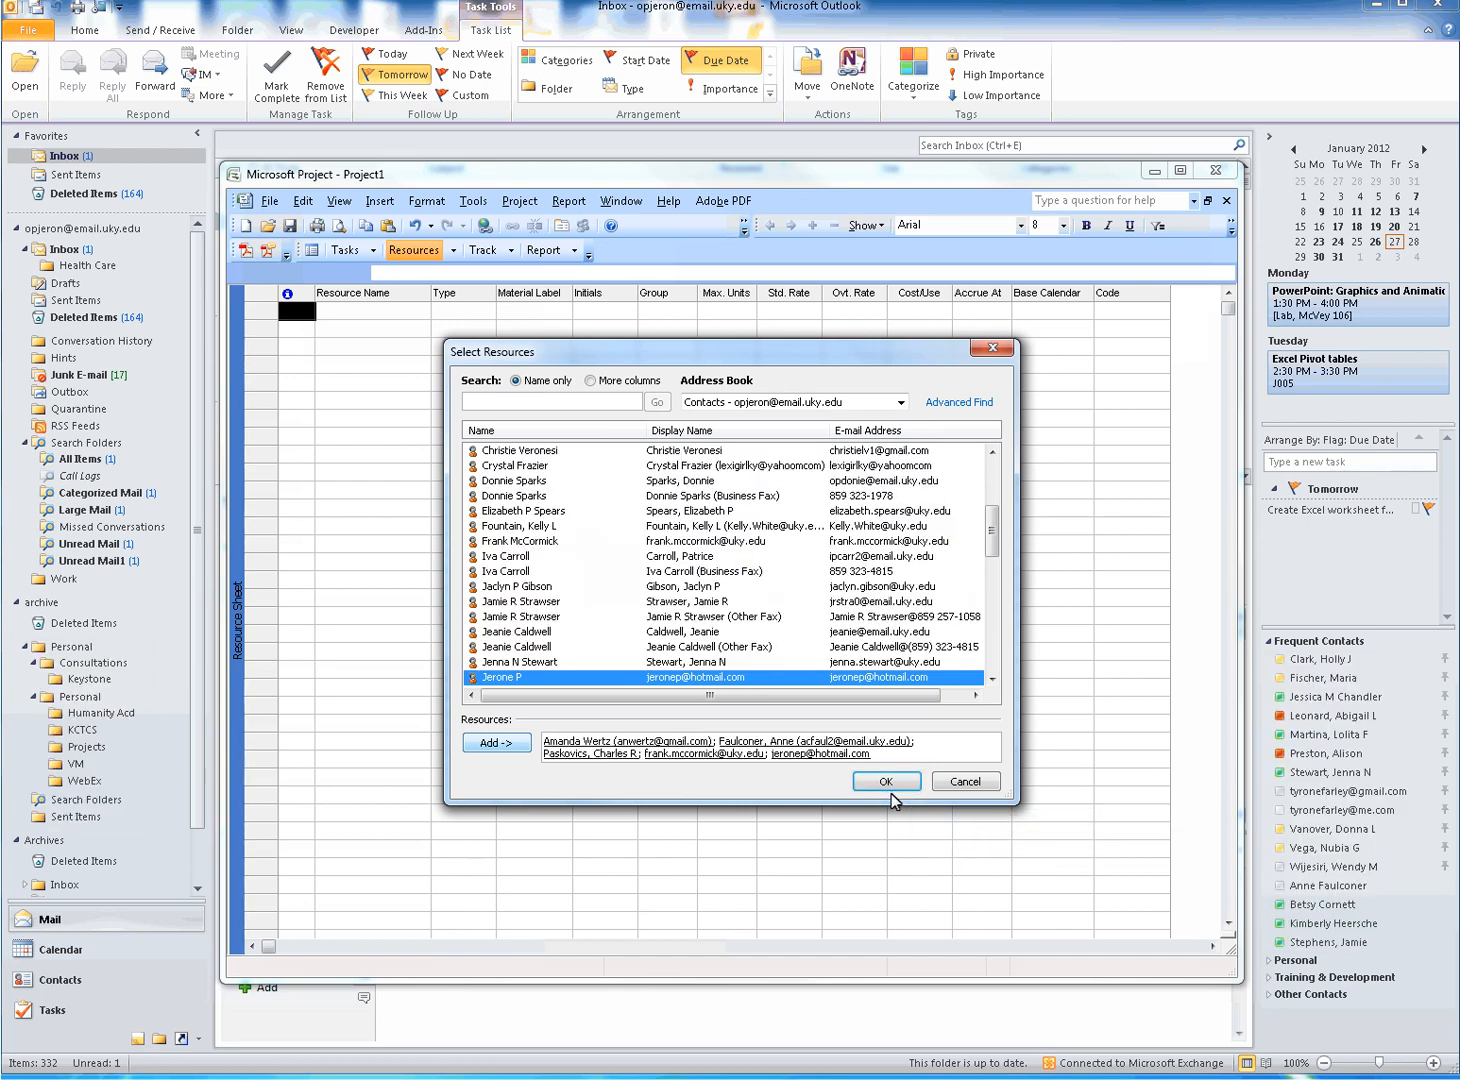
pyautogui.click(884, 781)
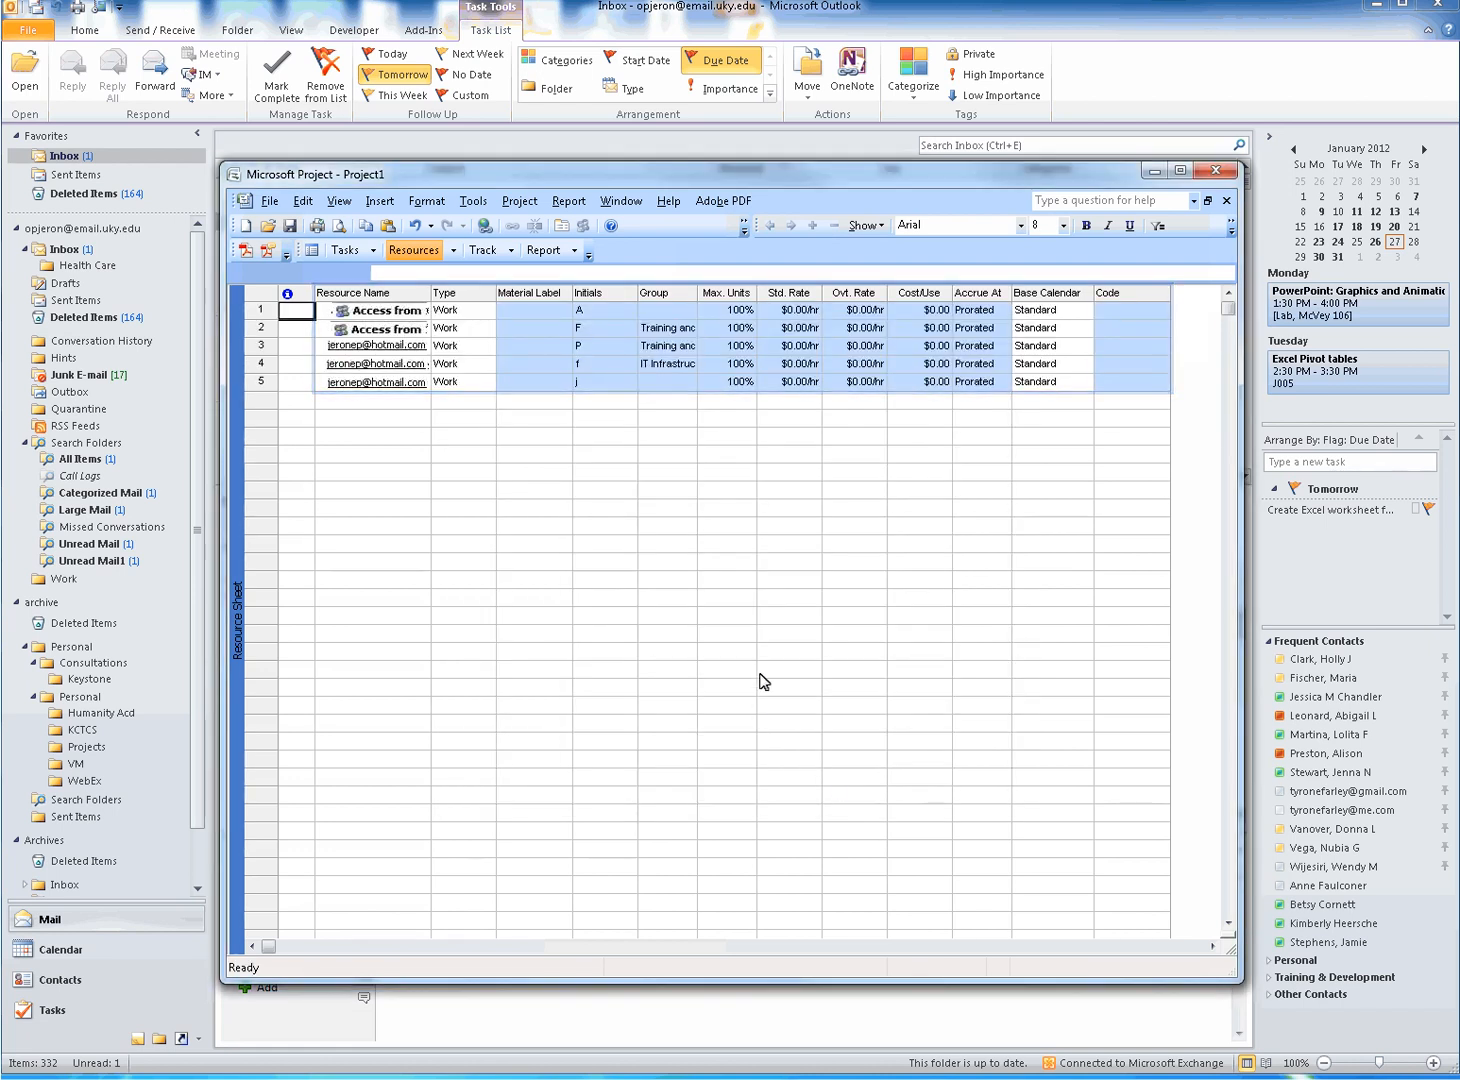